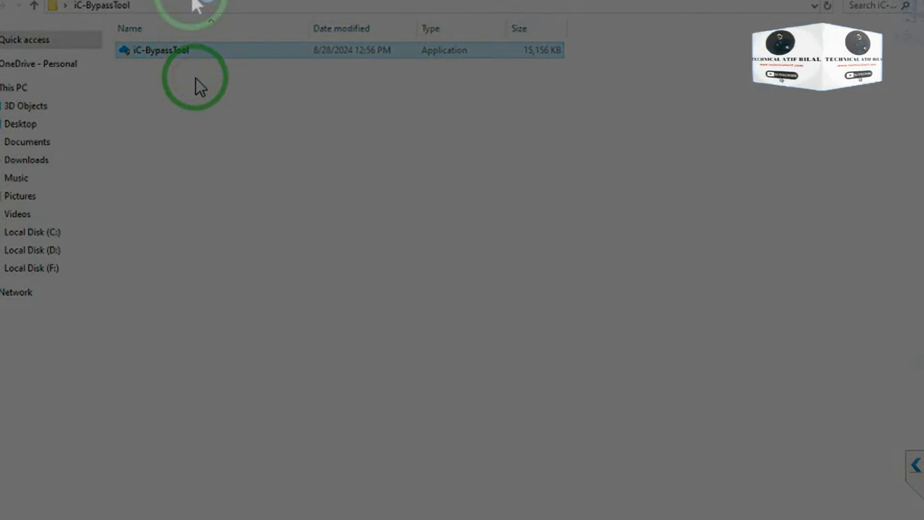
Step: Launch iC-BypassTool.exe from File Explorer and approve the administrator prompt
{"action": "double_click", "coordinate": [161, 50]}
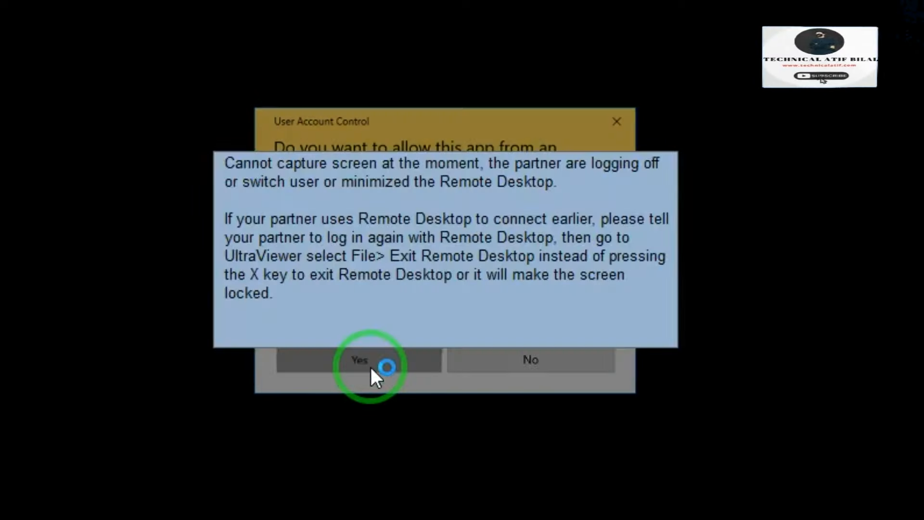
{"action": "left_click", "coordinate": [359, 359]}
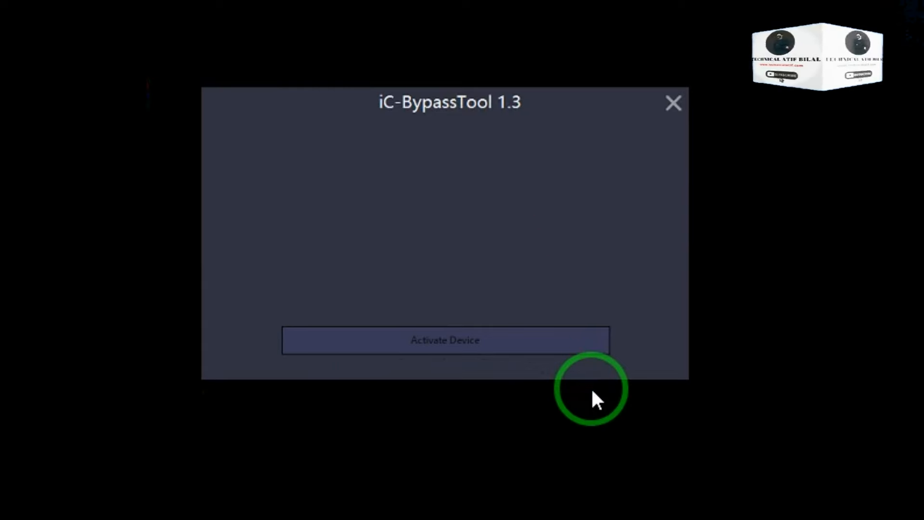
{"action": "left_click", "coordinate": [444, 340]}
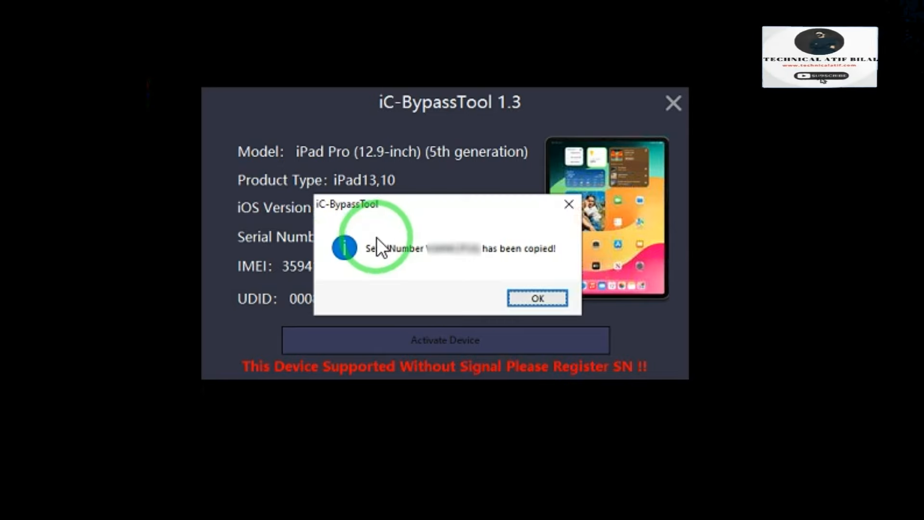
{"action": "left_click", "coordinate": [536, 298]}
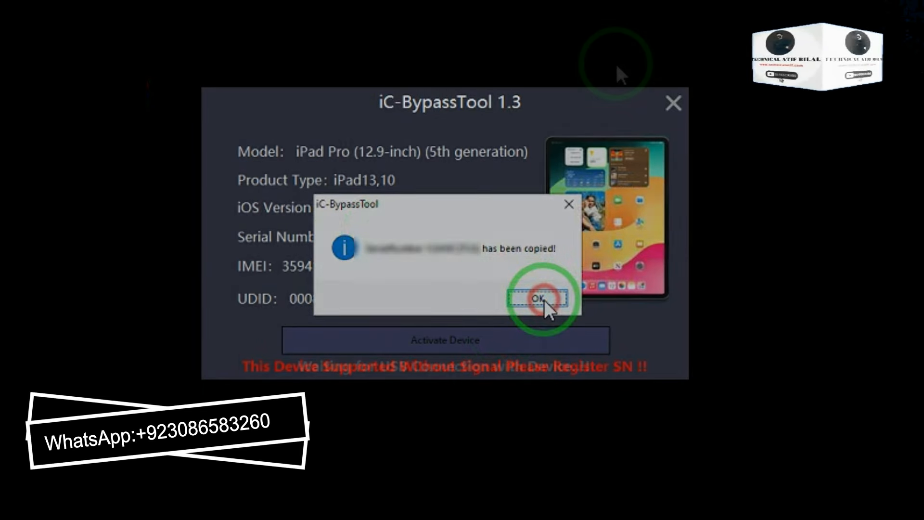
{"action": "left_click", "coordinate": [534, 297]}
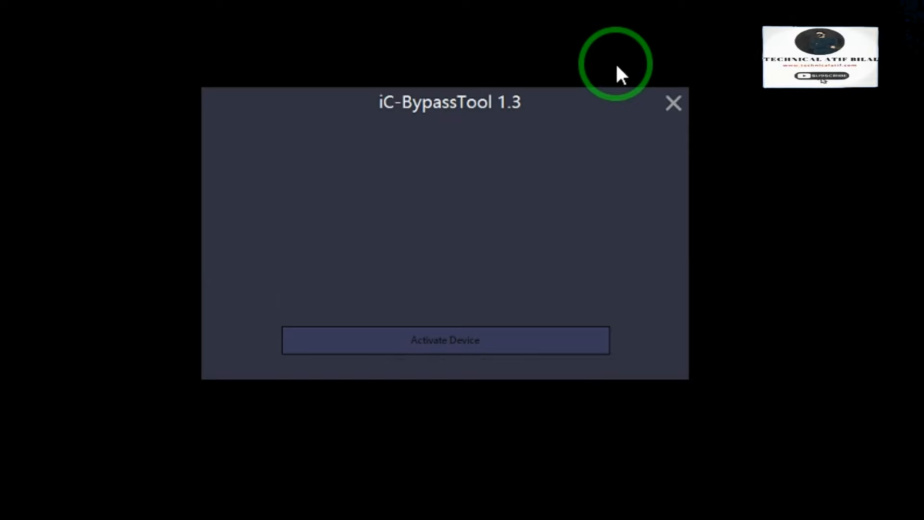
Step: Recheck the connected iPad Pro until the tool reports it can now be activated
{"action": "left_click", "coordinate": [445, 340]}
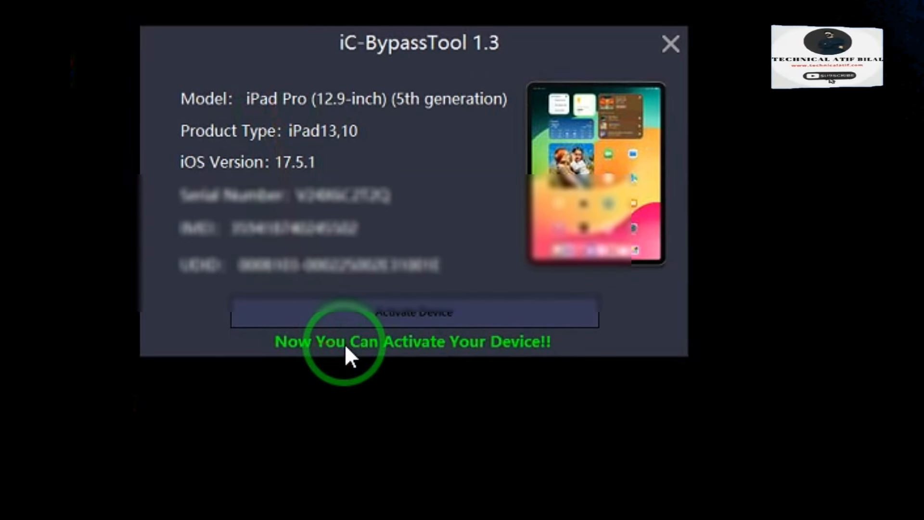
Step: Start activating the connected iPad Pro with Activate Device
{"action": "left_click", "coordinate": [414, 311]}
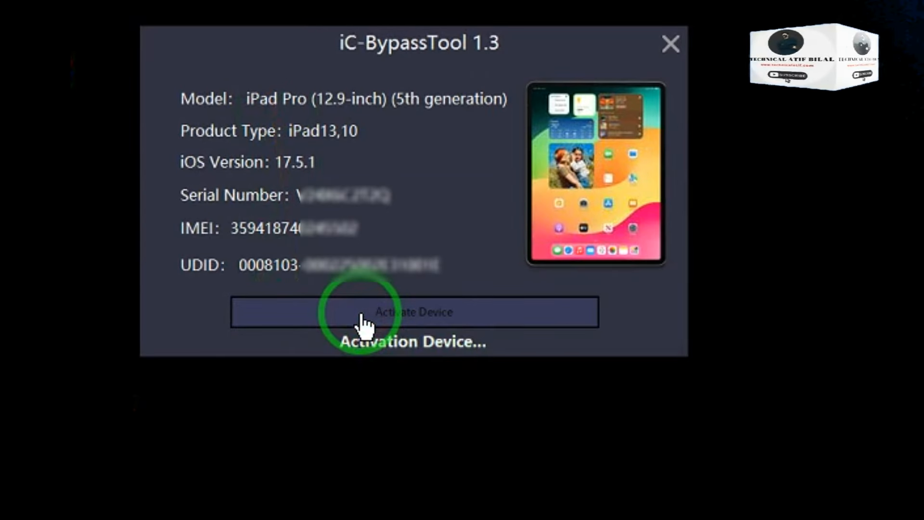
{"action": "mouse_move", "coordinate": [203, 328]}
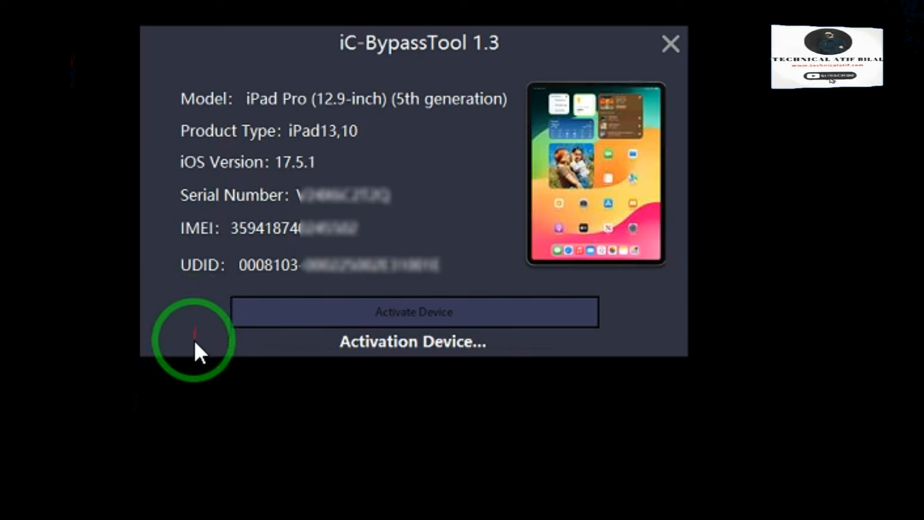
{"action": "mouse_move", "coordinate": [200, 377]}
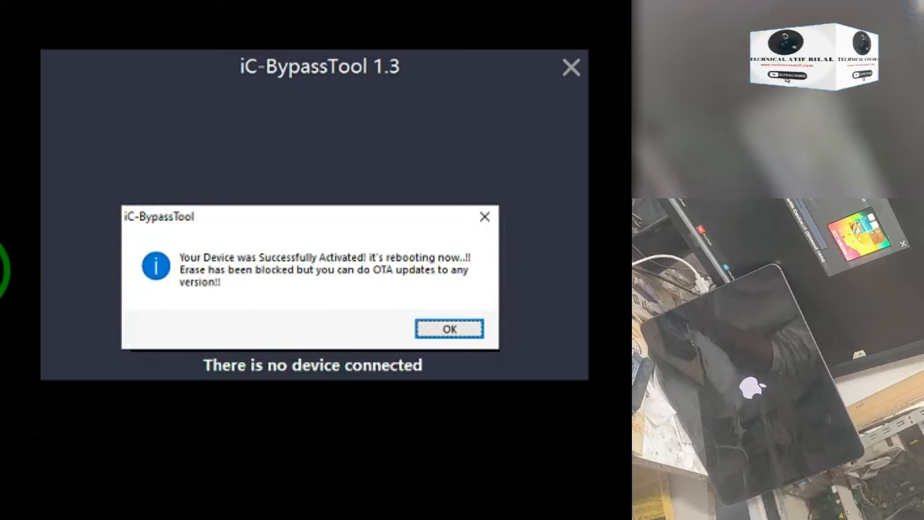
Step: Dismiss the 'Successfully Activated' message so the iPad proceeds to reboot
{"action": "left_click", "coordinate": [449, 328]}
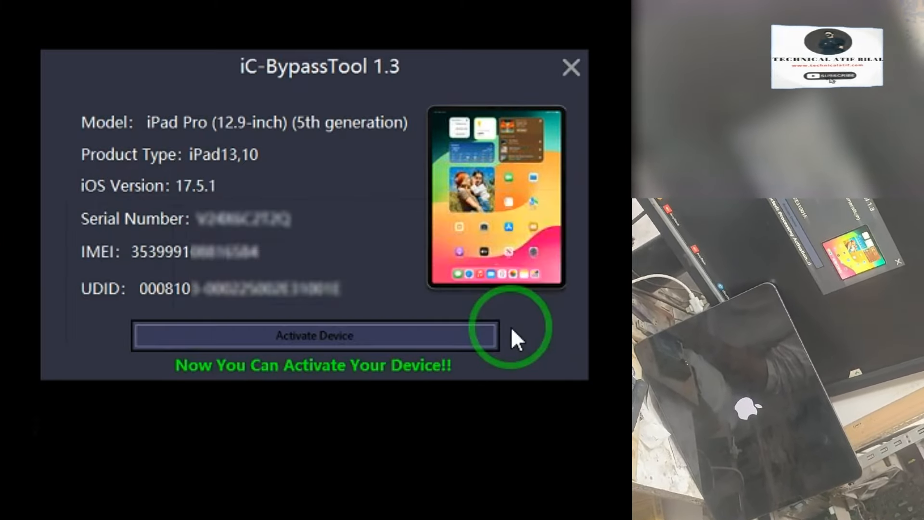
{"action": "left_click", "coordinate": [313, 335]}
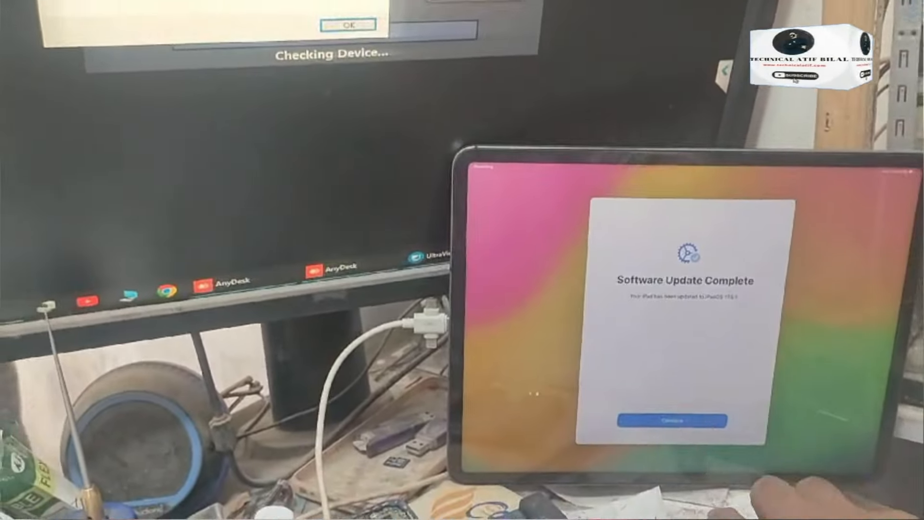
Step: Continue past the iPad's Software Update Complete screen to Wi-Fi selection
{"action": "left_click", "coordinate": [670, 421]}
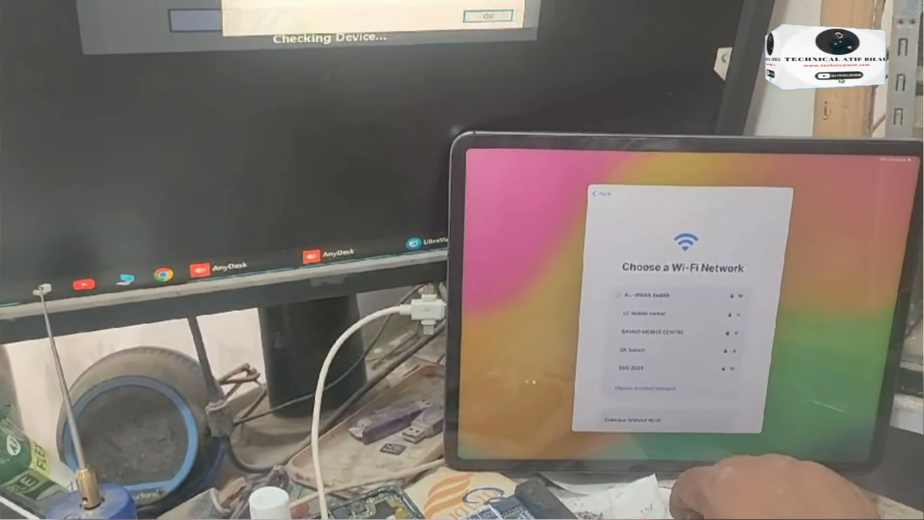